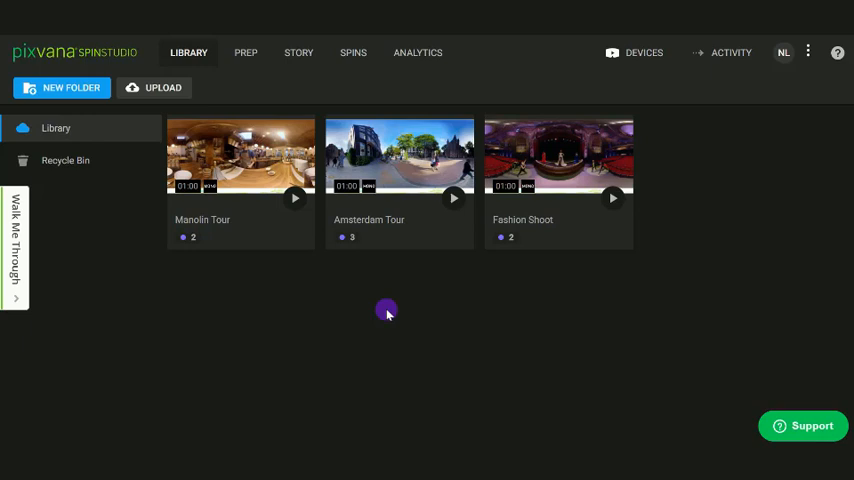
mouse_move(420, 428)
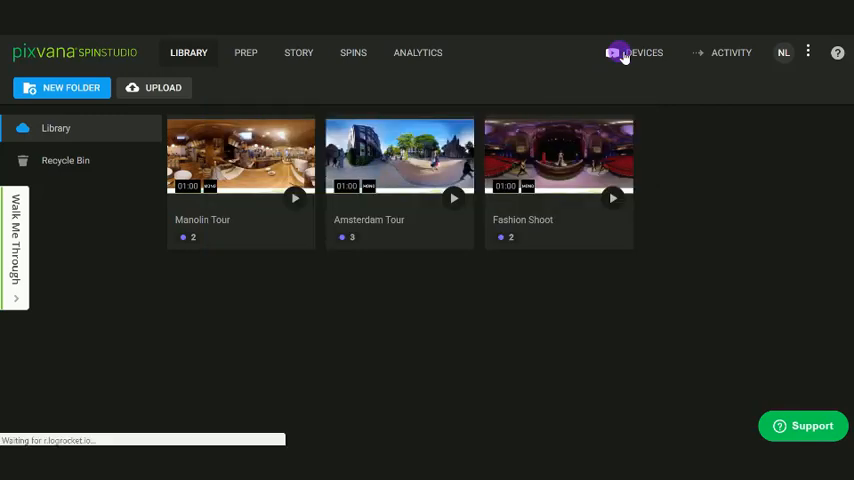
click(642, 52)
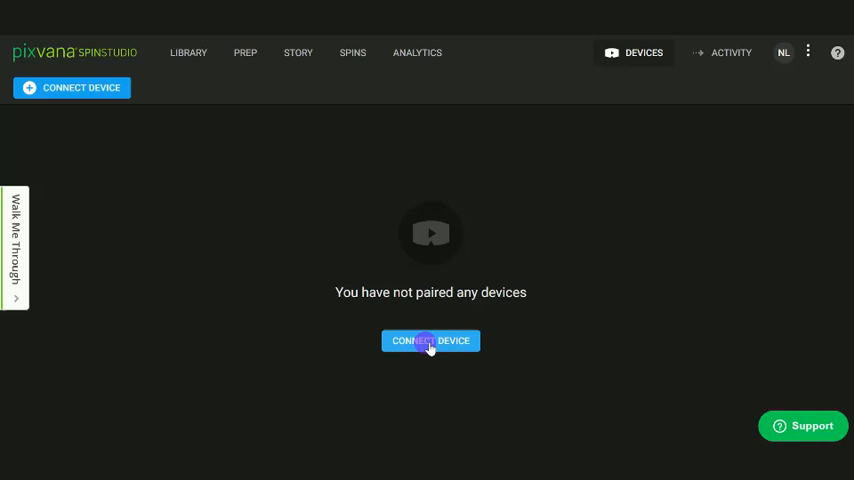
click(430, 340)
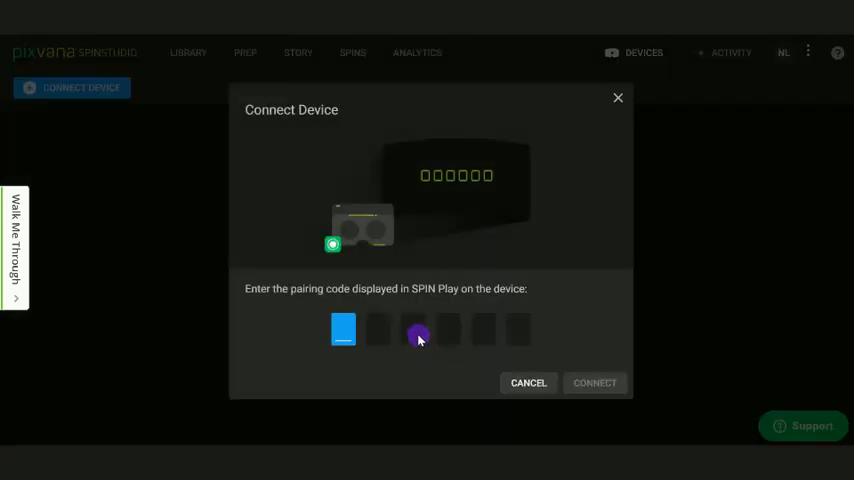
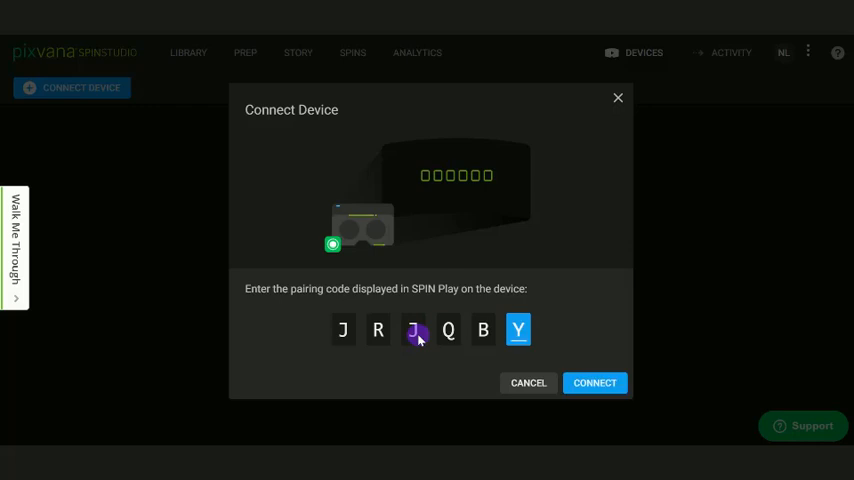
click(594, 382)
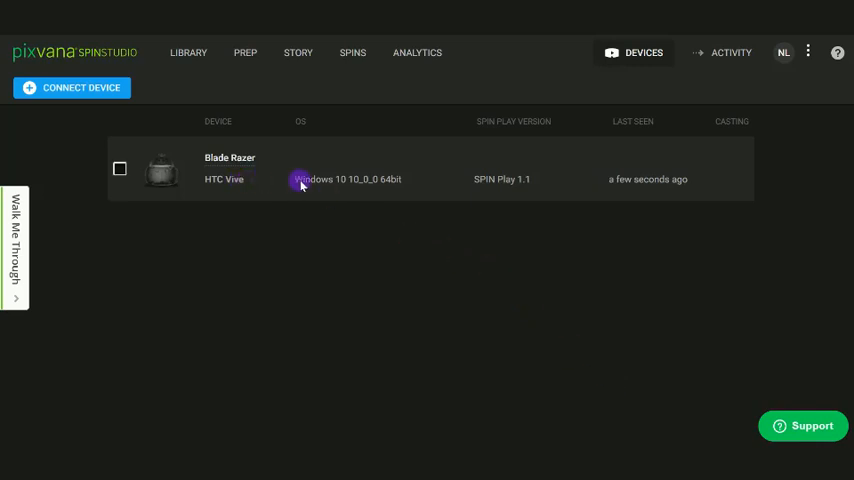
mouse_move(352, 184)
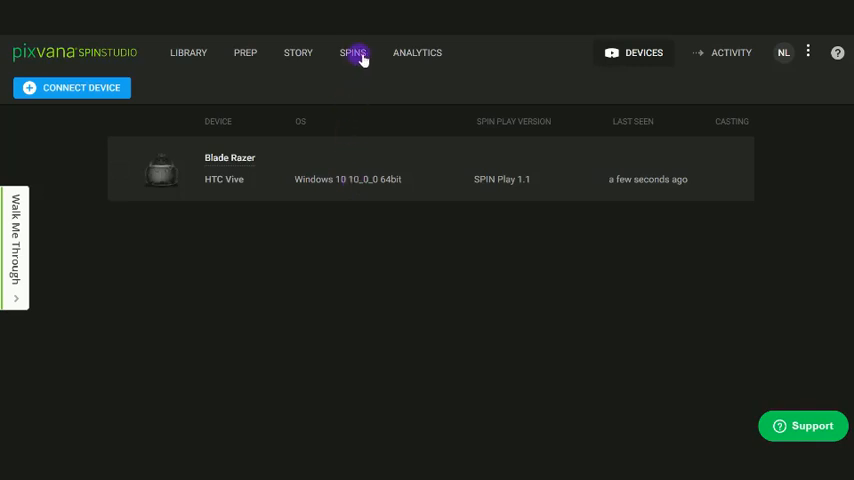
Open Demo SPIN from the SPINS list and add Blade Razer as its casting device.
click(352, 52)
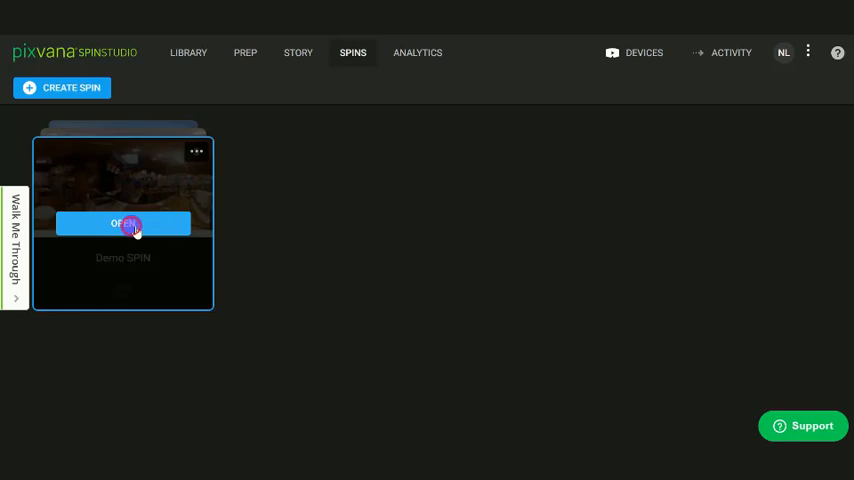
click(124, 224)
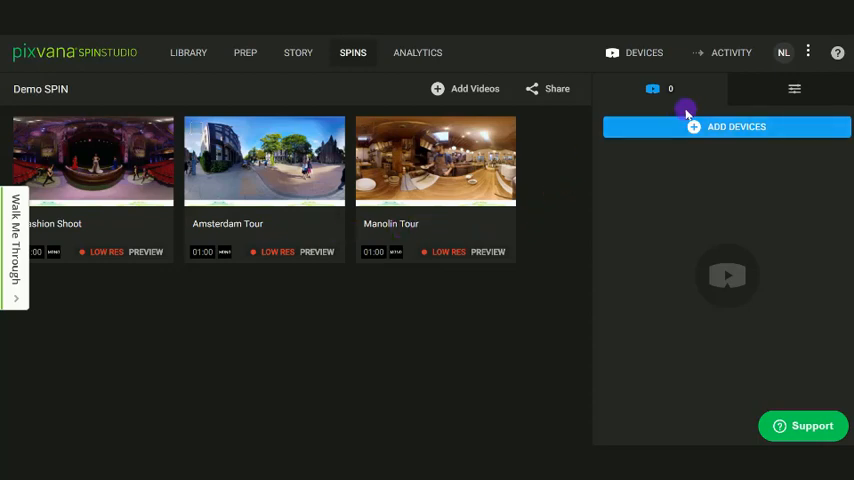
click(728, 126)
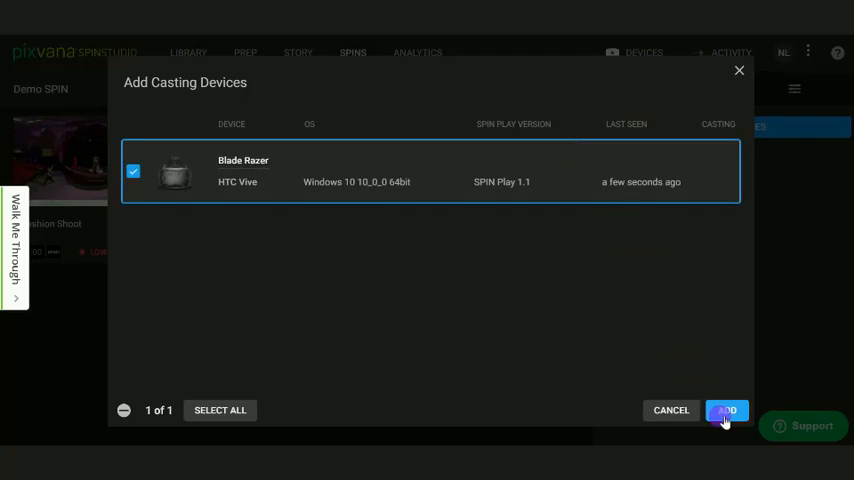
click(728, 410)
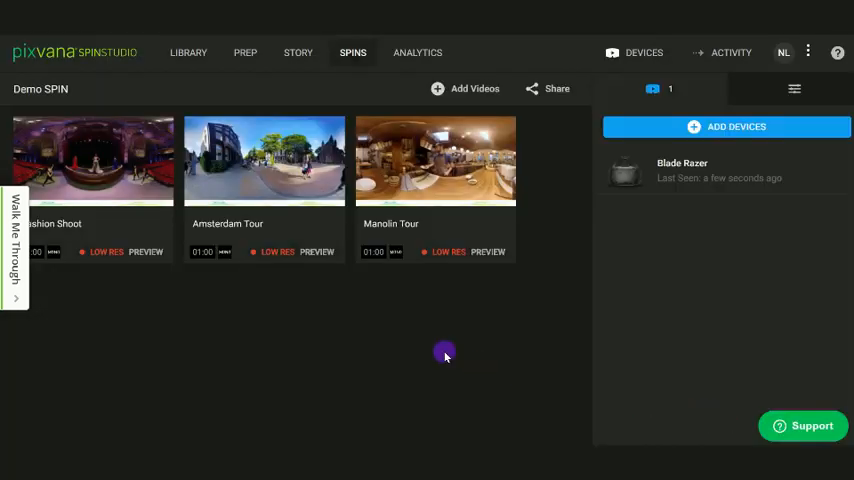
mouse_move(420, 360)
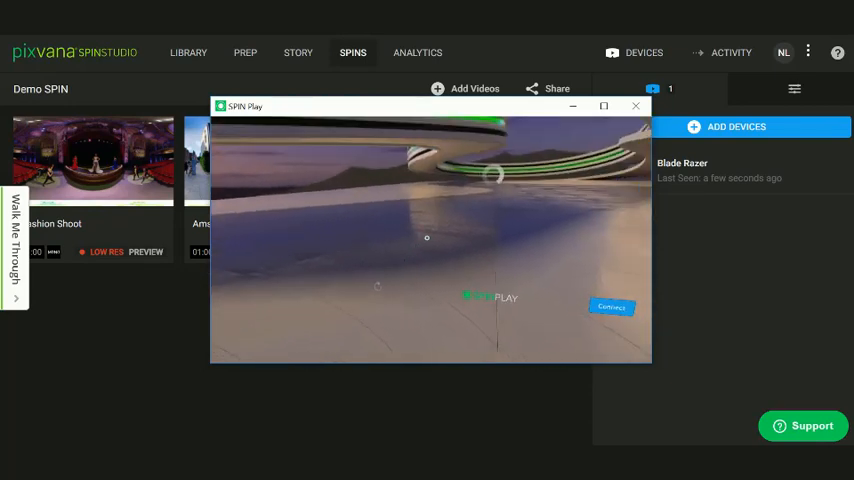
Start SPIN Play to load the cast Demo SPIN's video carousel with Manolin Tour.
click(490, 296)
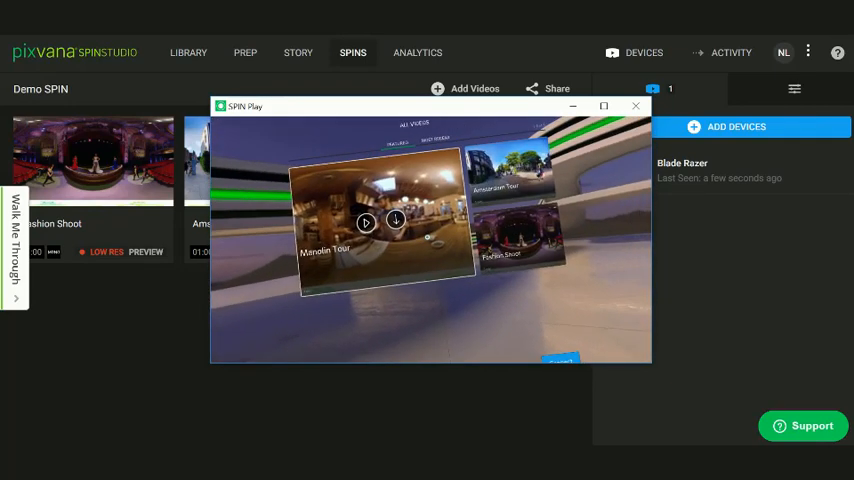